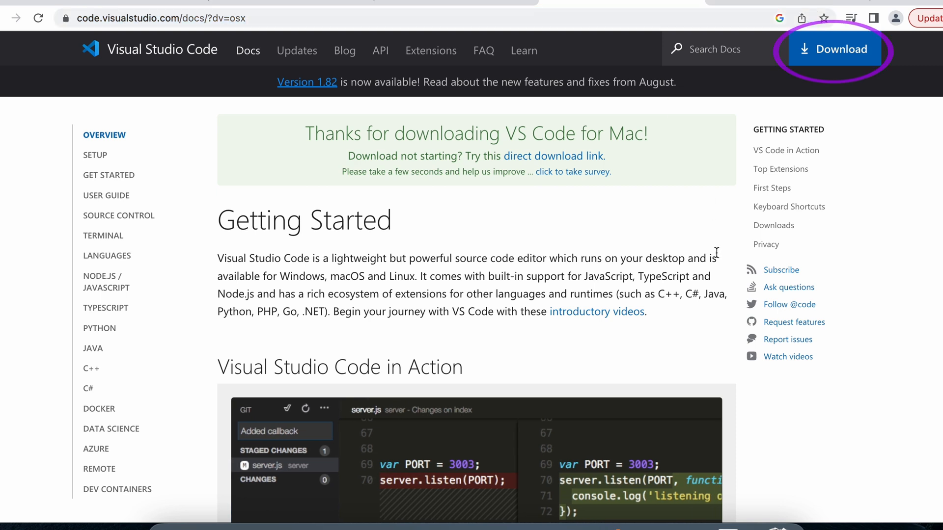
# Step: Download the VS Code zip for Mac from the Visual Studio Code website
pyautogui.click(835, 49)
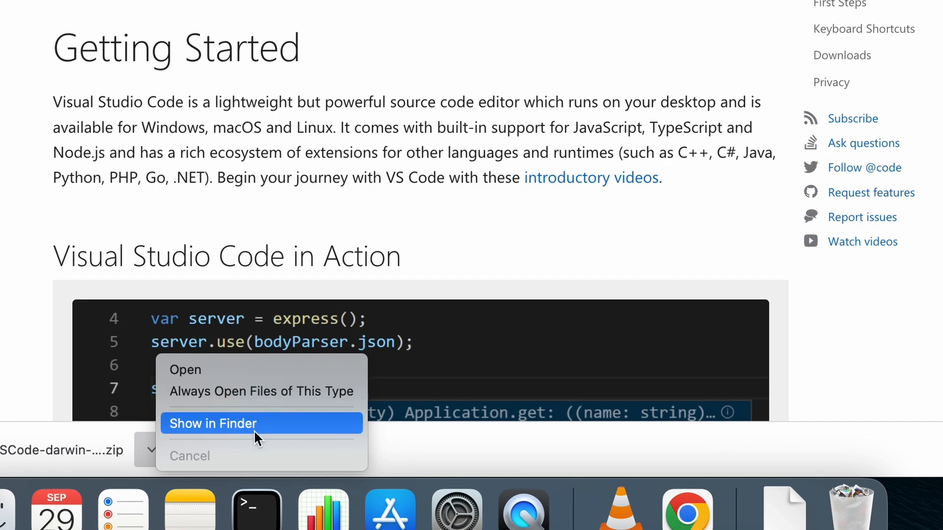
# Step: Reveal the downloaded zip in Finder and navigate to the Applications folder
pyautogui.click(213, 423)
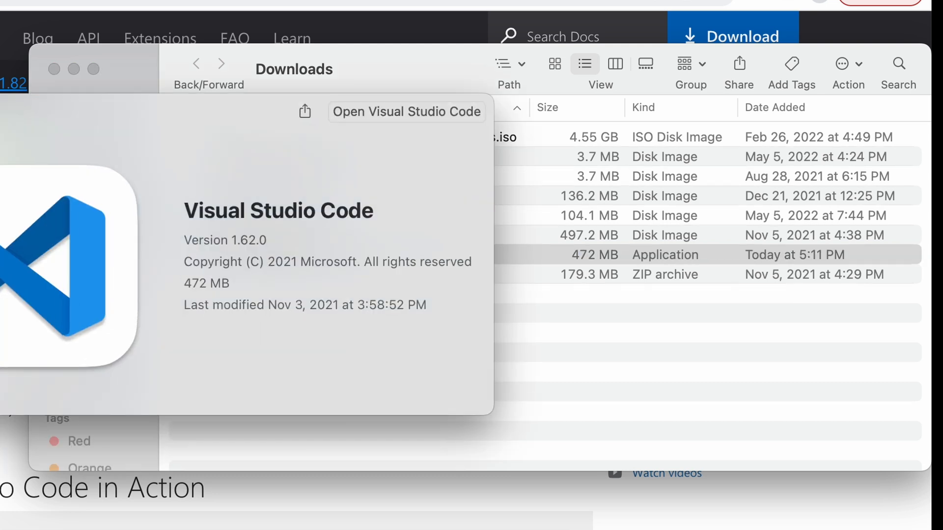
pyautogui.click(195, 11)
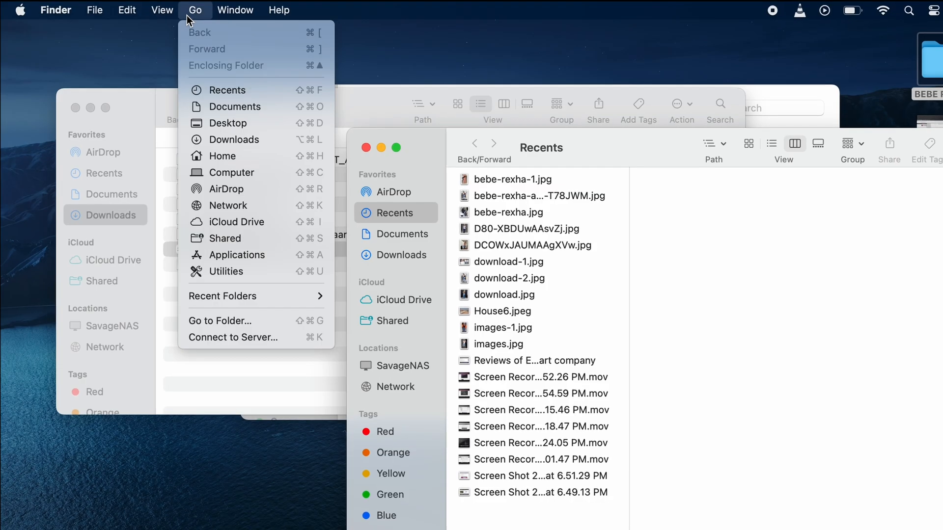
pyautogui.click(236, 254)
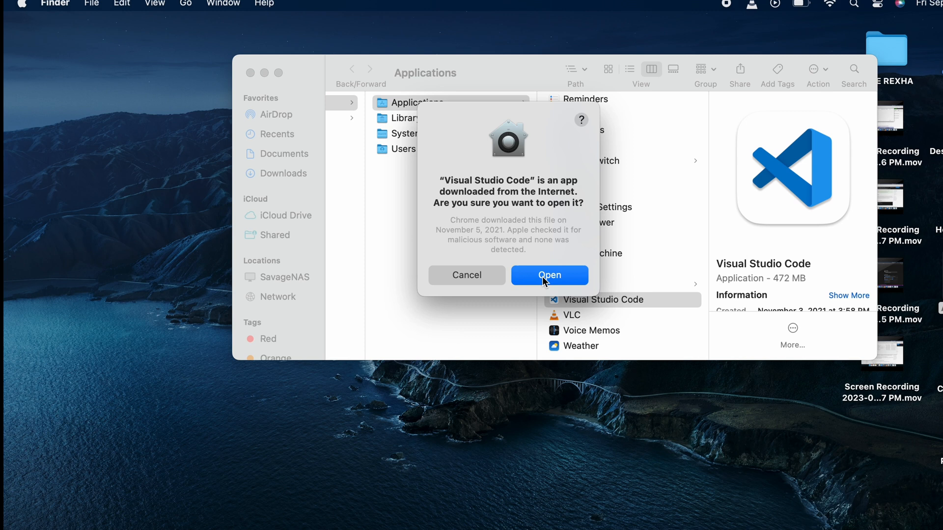
# Step: Launch VS Code past the security prompt and install the Microsoft C/C++ extension from the marketplace
pyautogui.click(548, 275)
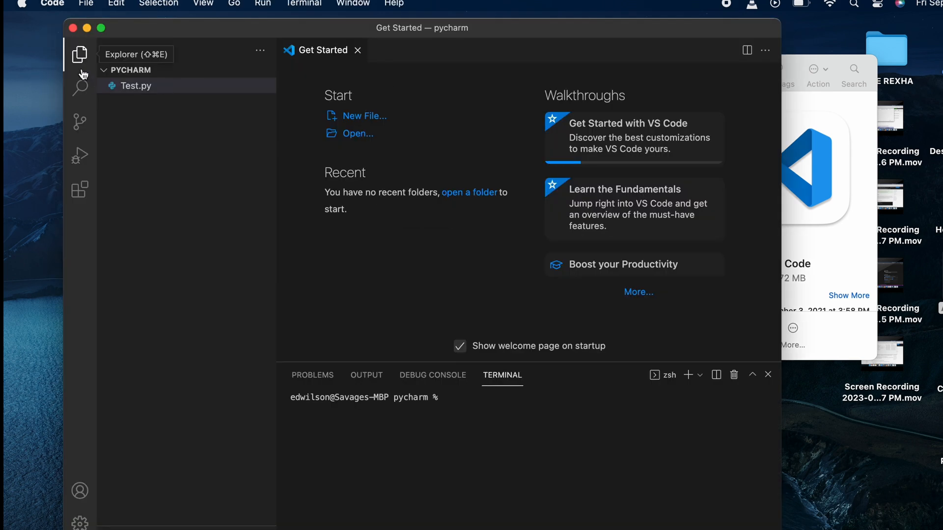
pyautogui.click(80, 189)
pyautogui.write('c++')
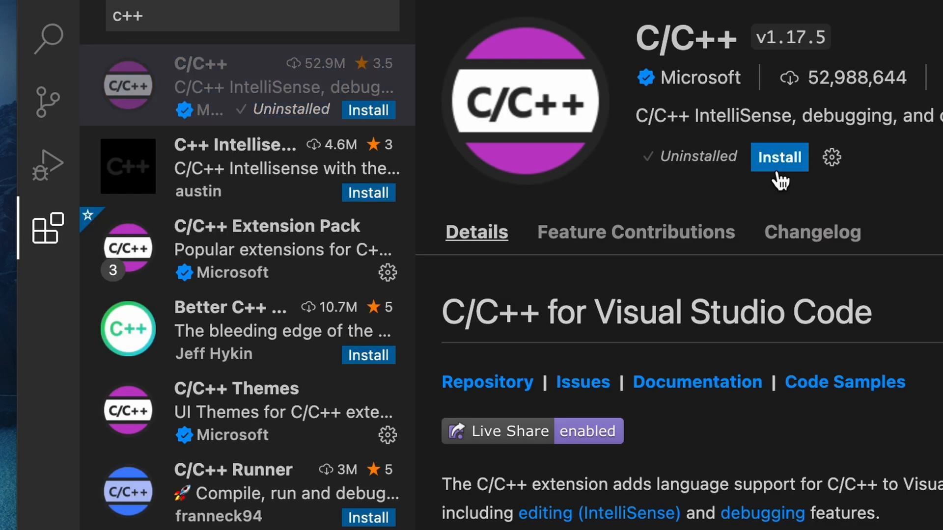
pyautogui.click(778, 157)
pyautogui.write('coderunn')
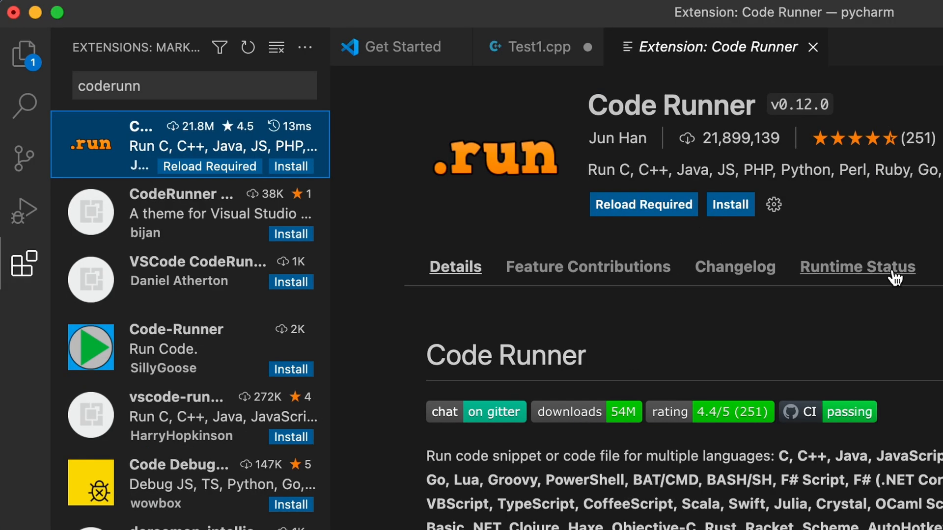
# Step: Install the Code Runner extension so it is enabled globally
pyautogui.click(856, 266)
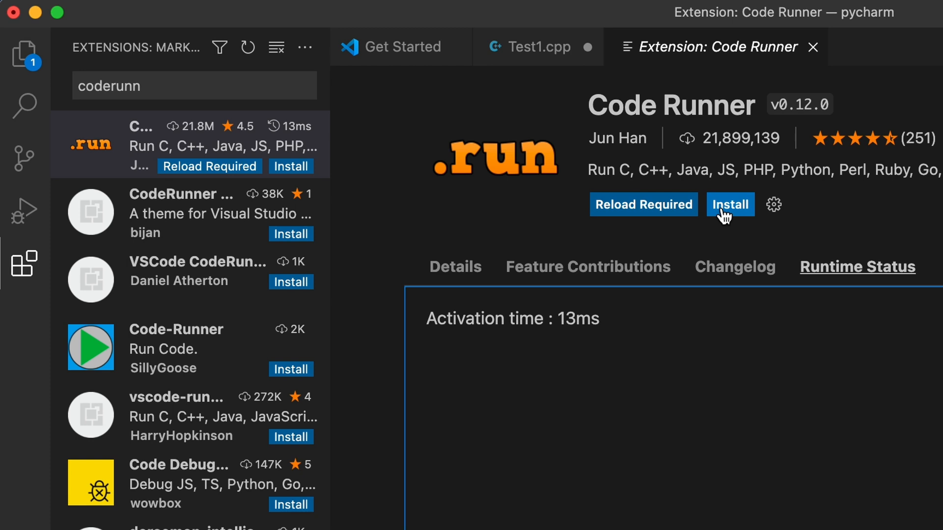
pyautogui.click(729, 205)
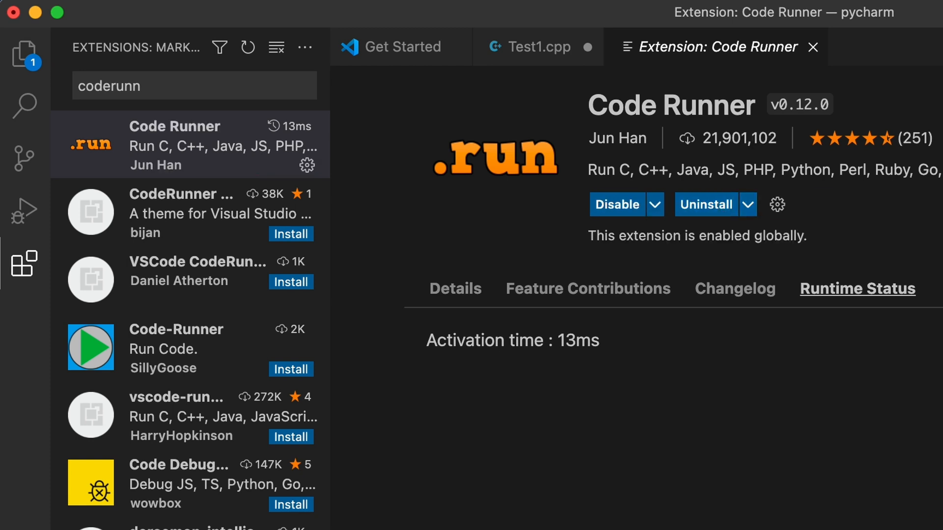
pyautogui.click(455, 289)
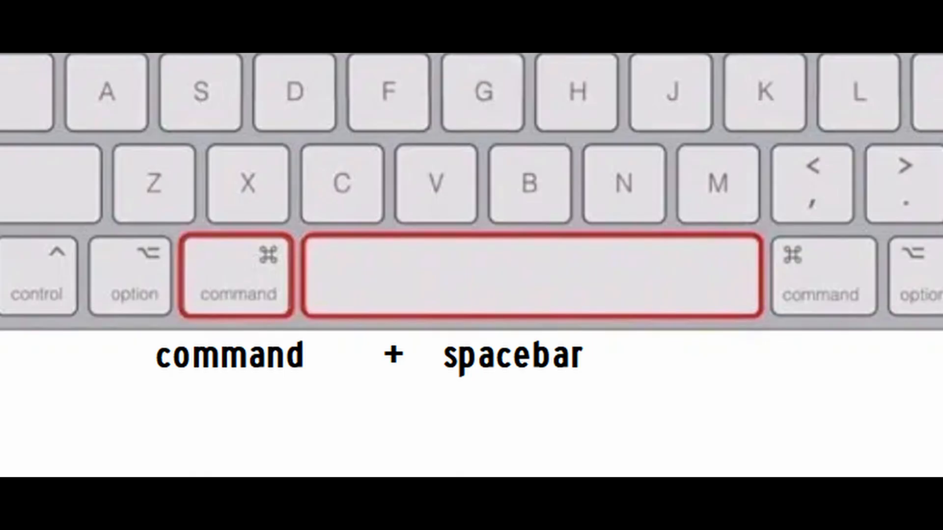
# Step: Run Test1.cpp with Code Runner, printing Hello World savage with exit code 0
pyautogui.press('cmd+space')
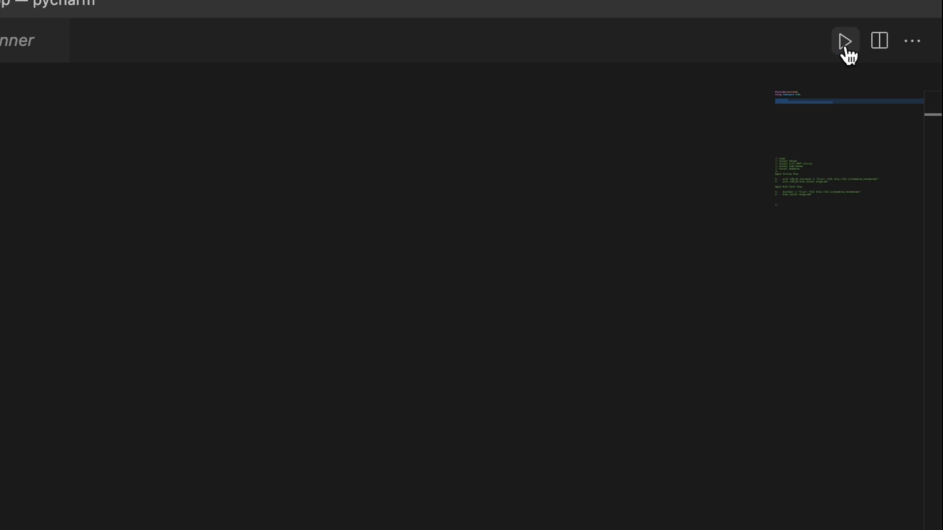
pyautogui.click(844, 40)
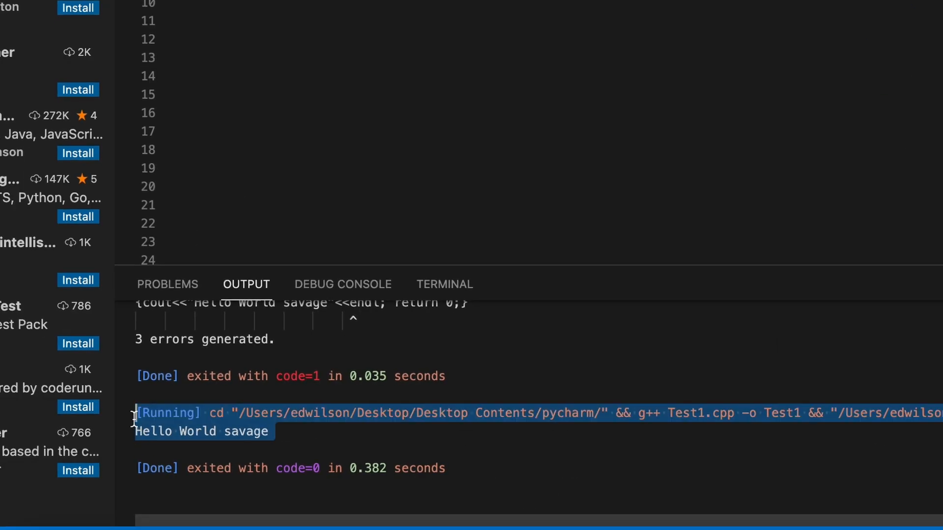